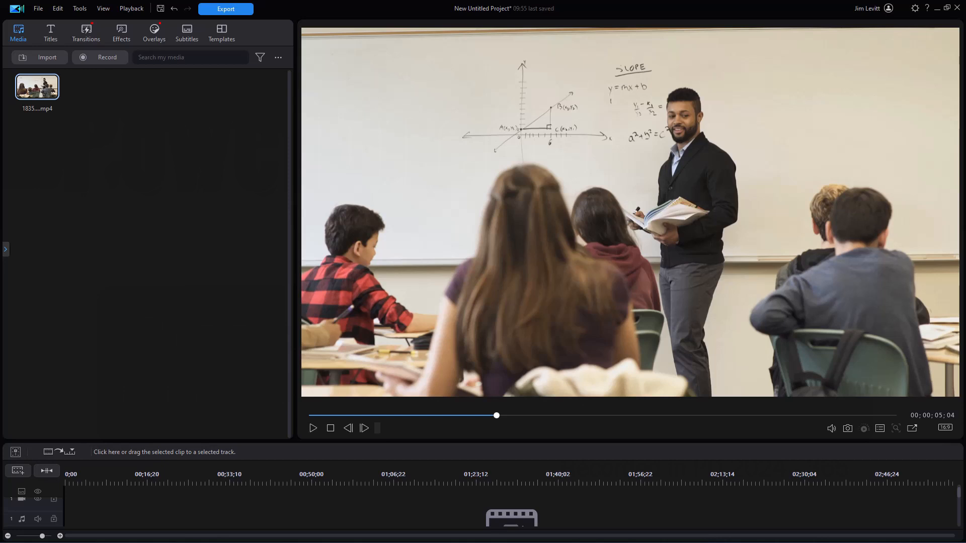
mouse_move(590, 47)
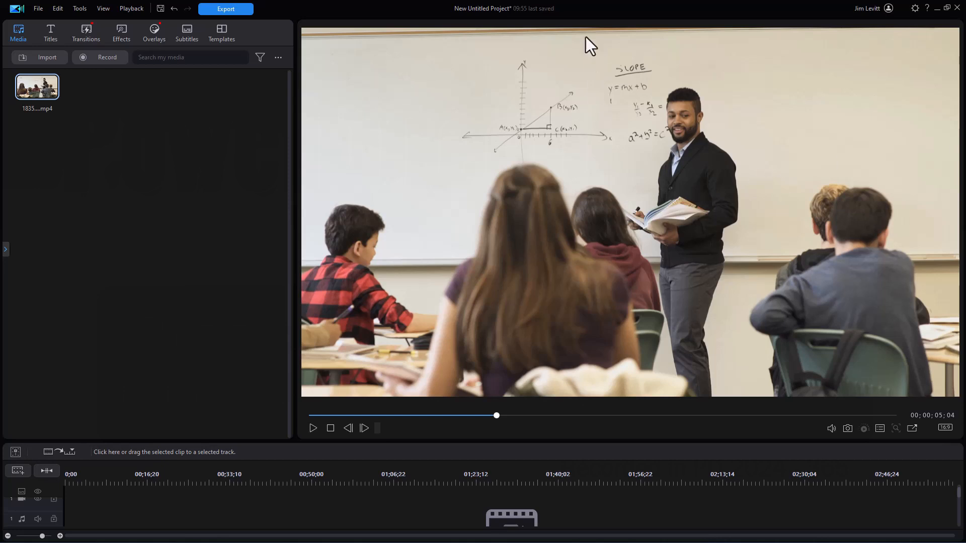
Place the 1835….mp4 classroom clip at the start of the video track
drag(38, 86, 46, 232)
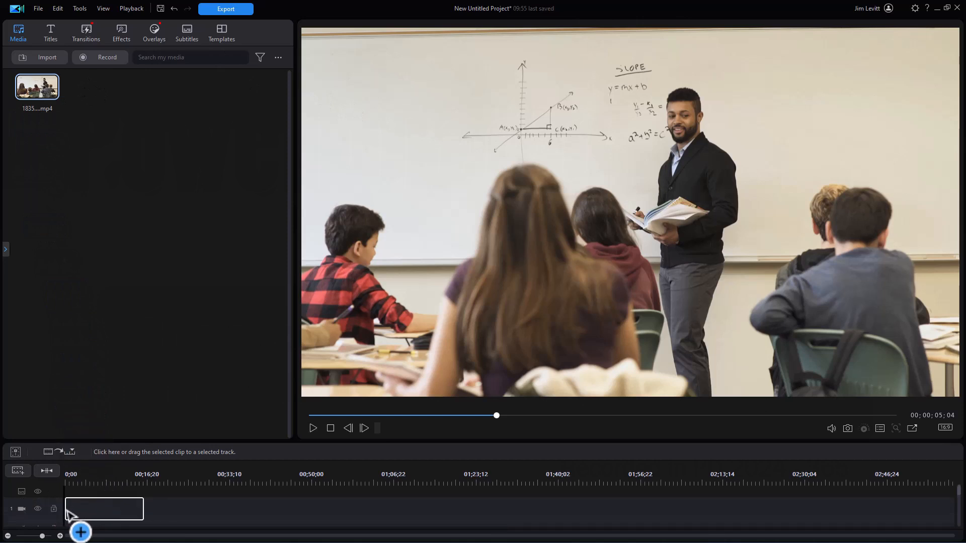
click(80, 532)
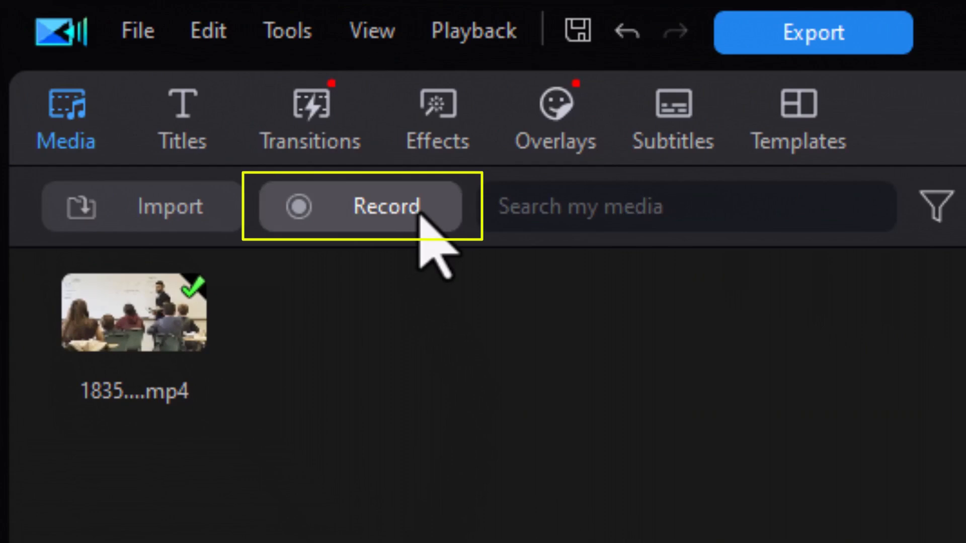
Show the Record dropdown with webcam, voice-over and screen capture choices
click(386, 206)
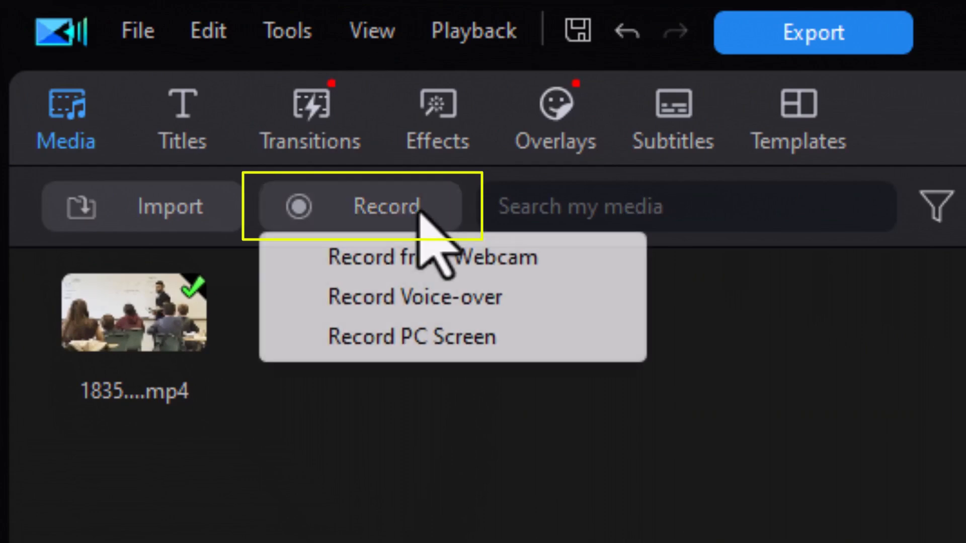
mouse_move(573, 290)
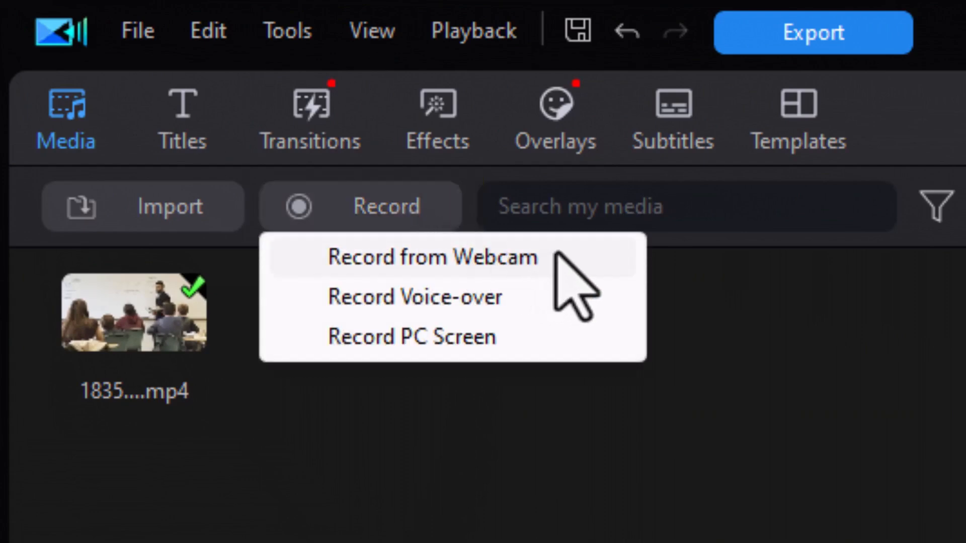
mouse_move(536, 302)
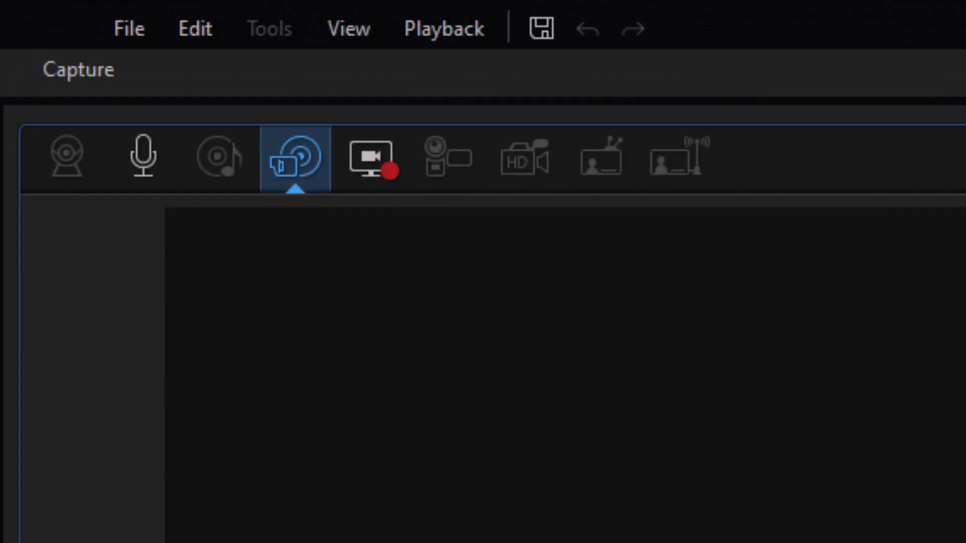
Switch to disc capture and check Title 7 with its Chapter 1 in the Video tree
click(294, 157)
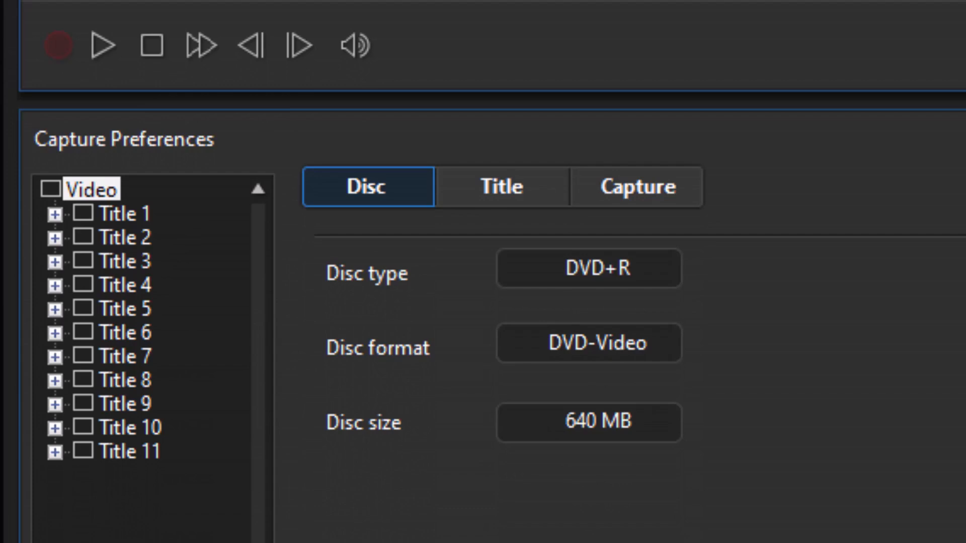
mouse_move(600, 47)
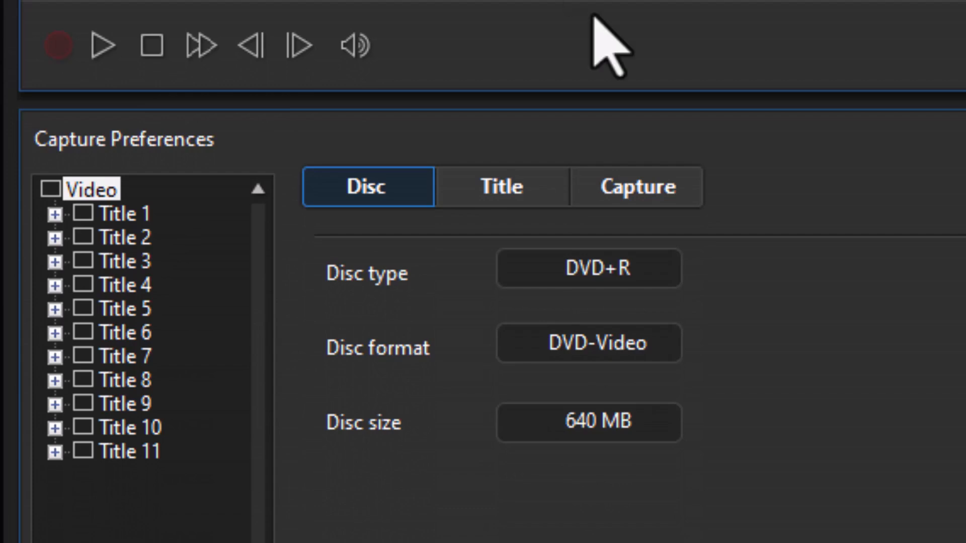
mouse_move(696, 320)
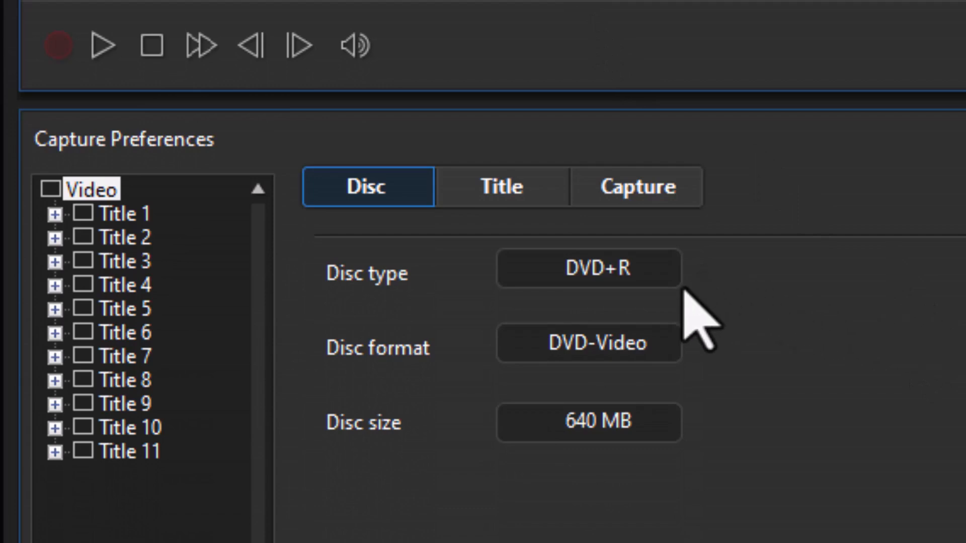
mouse_move(697, 468)
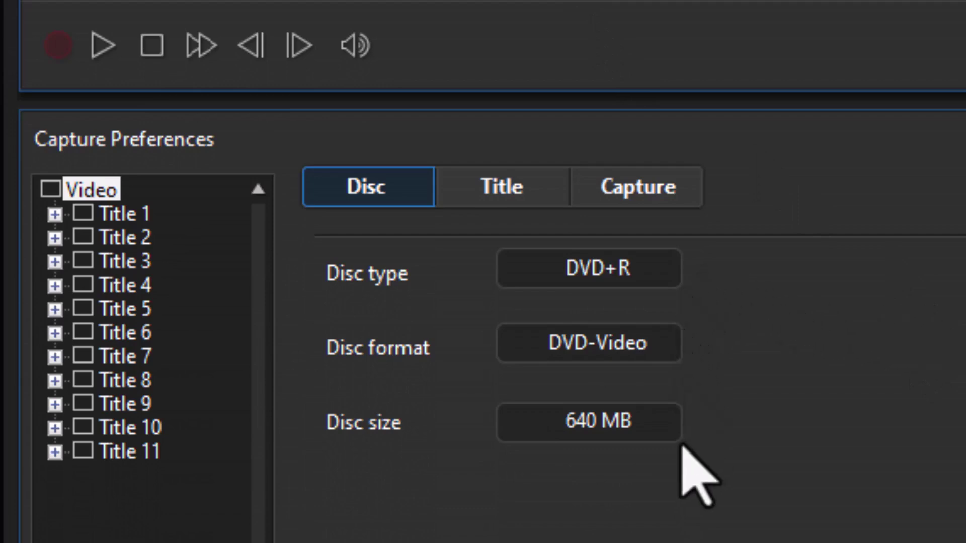
mouse_move(789, 358)
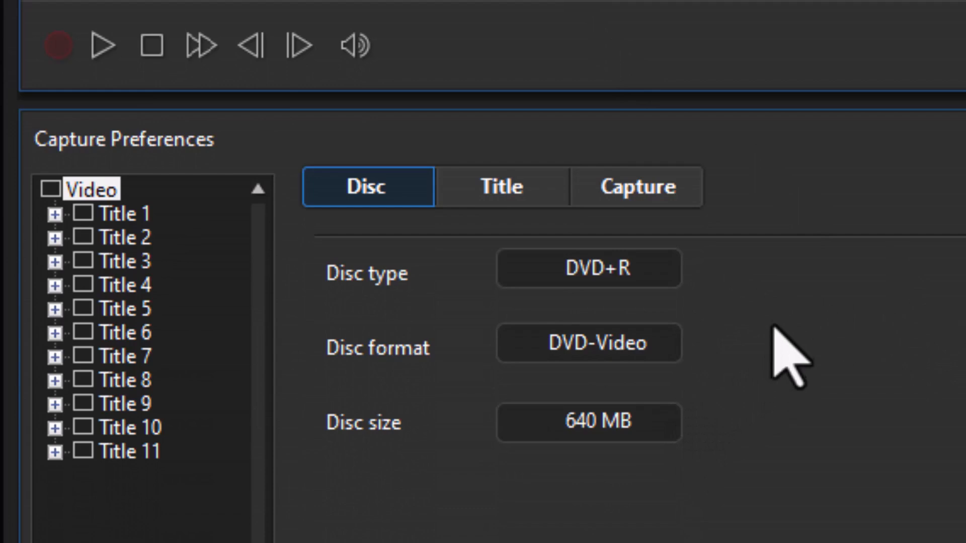
mouse_move(78, 284)
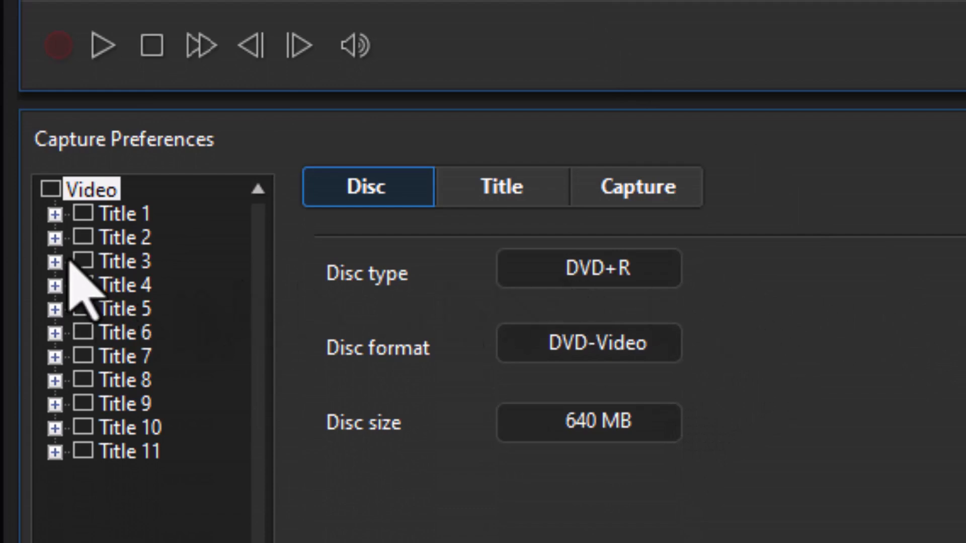
click(56, 238)
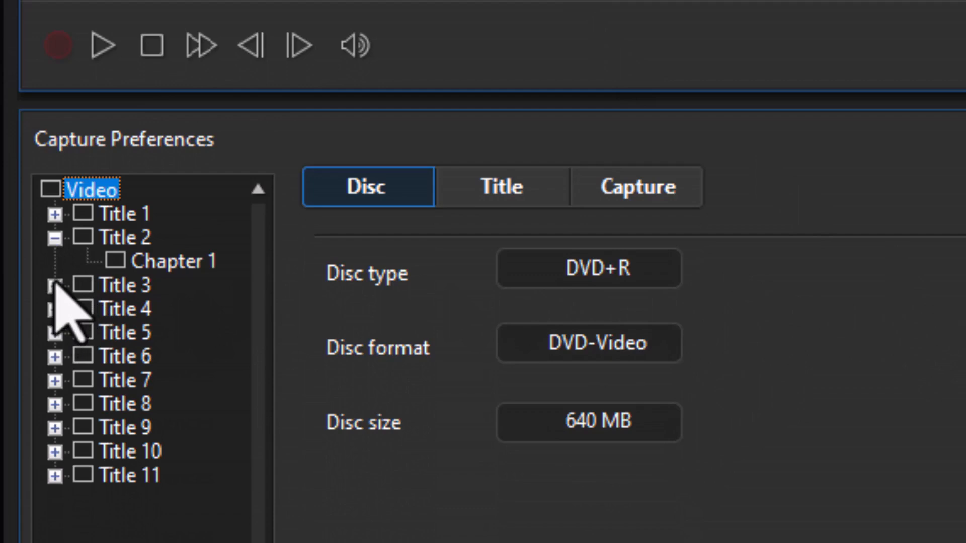
mouse_move(172, 314)
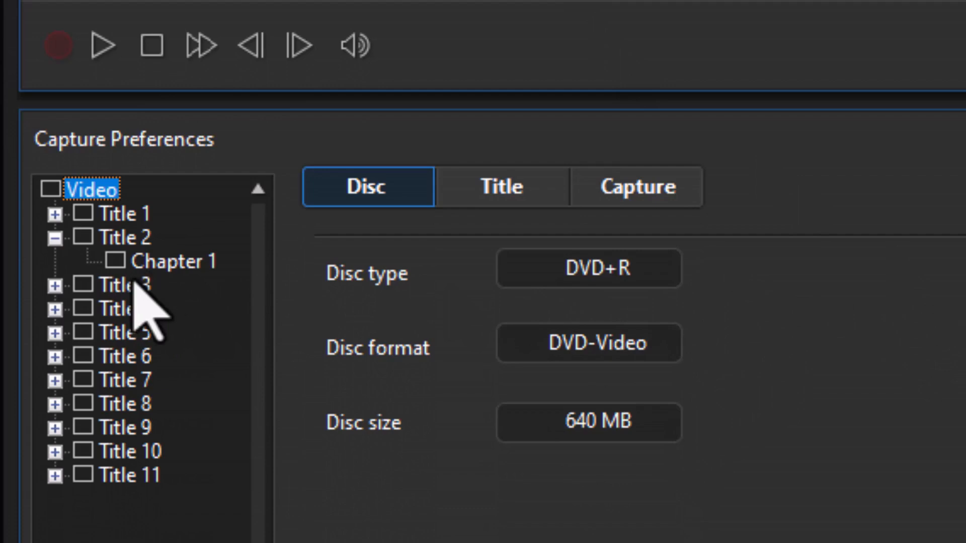
mouse_move(81, 425)
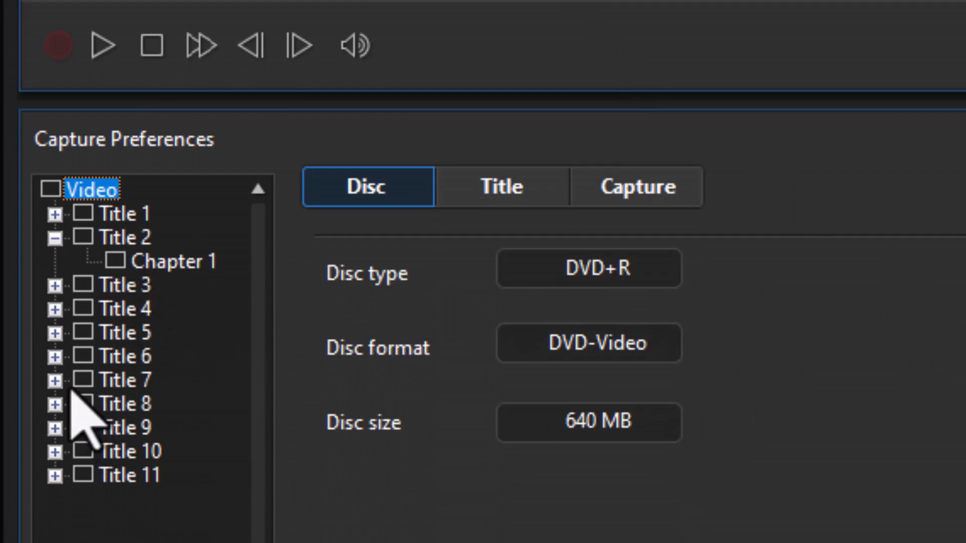
click(55, 381)
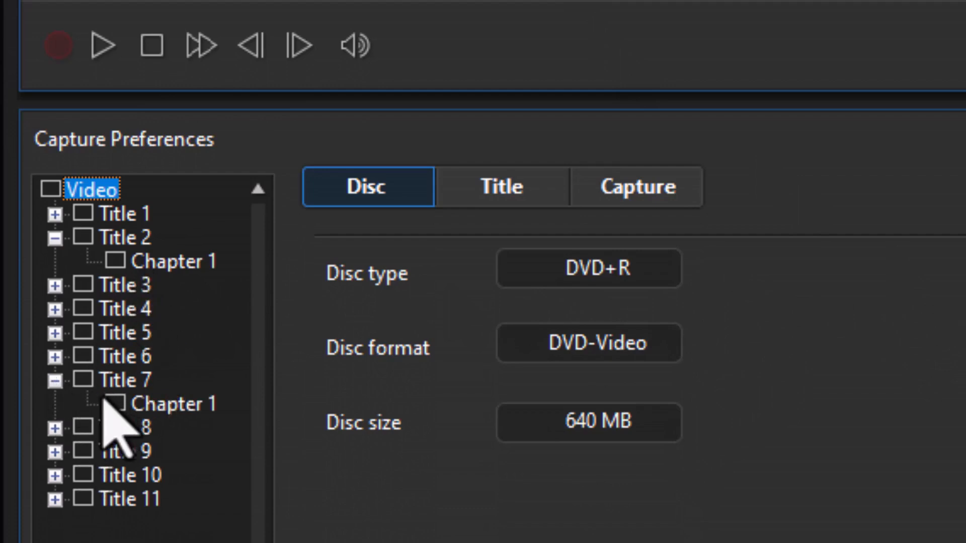
click(81, 380)
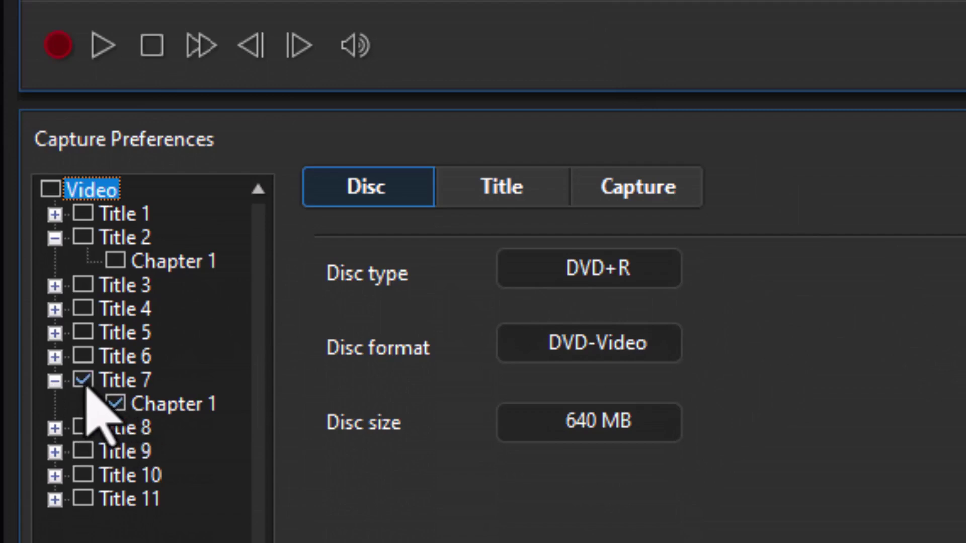
mouse_move(949, 265)
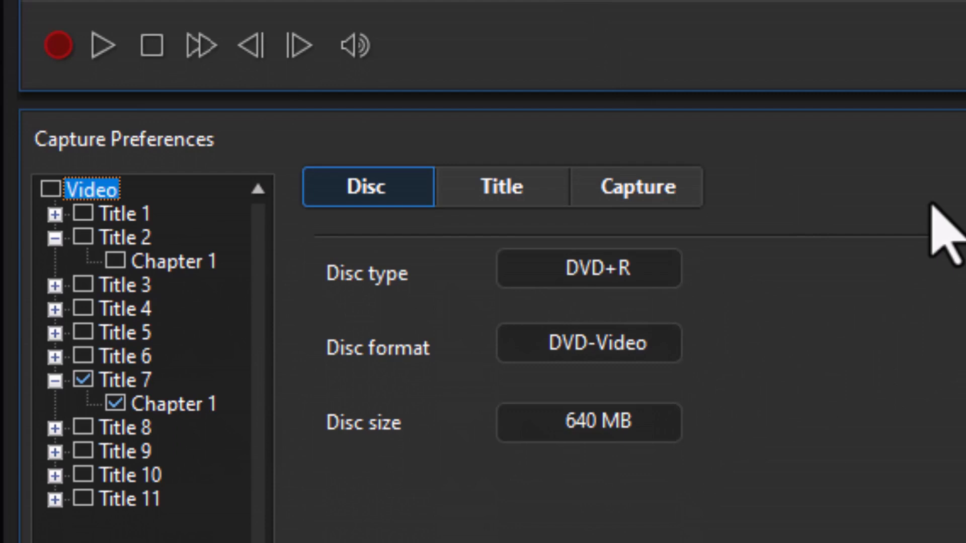
mouse_move(394, 87)
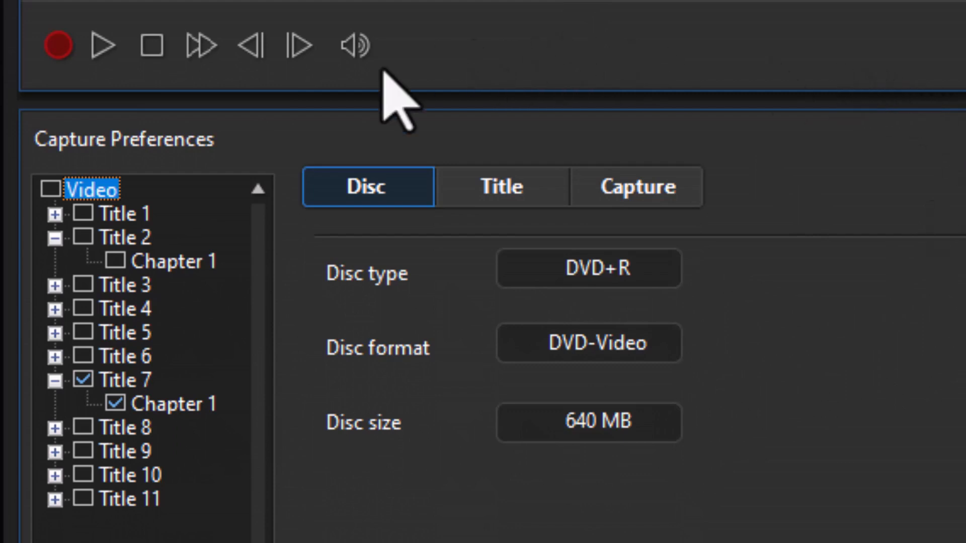
mouse_move(57, 45)
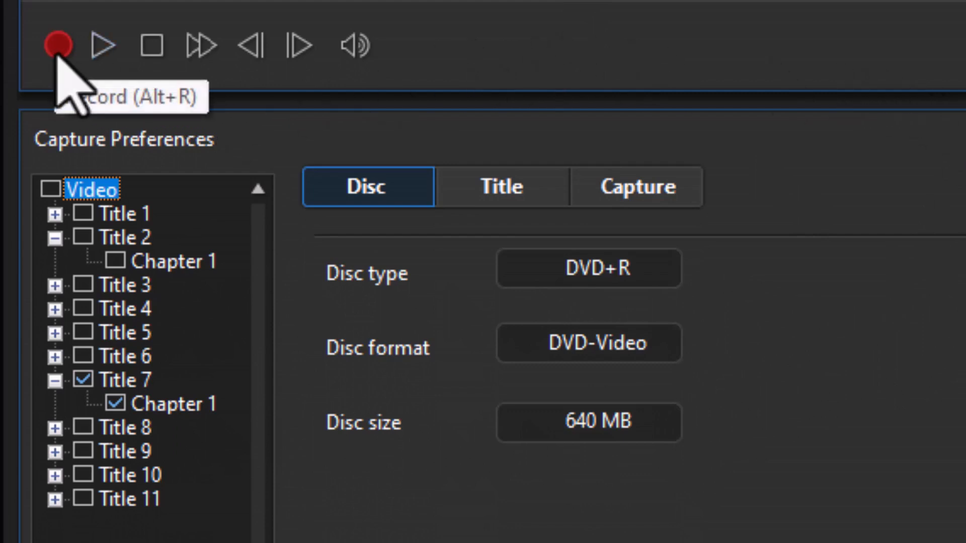
Confirm the G:\Temp Erase capture folder and start recording the DVD title
click(58, 46)
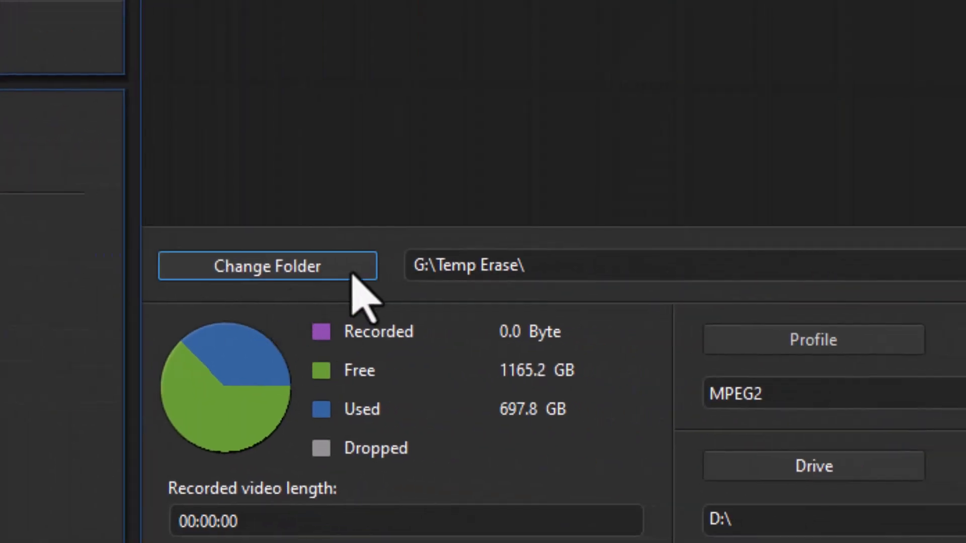
mouse_move(355, 296)
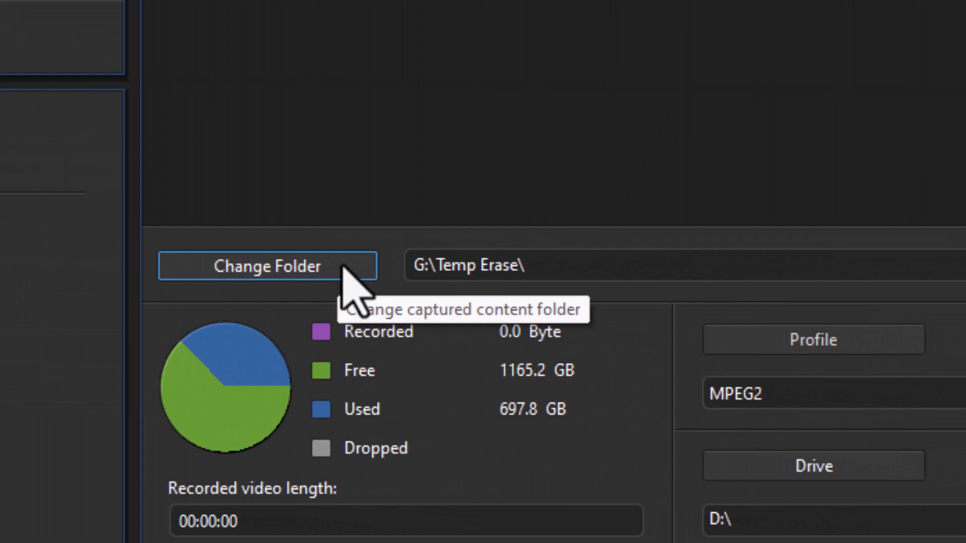
mouse_move(354, 296)
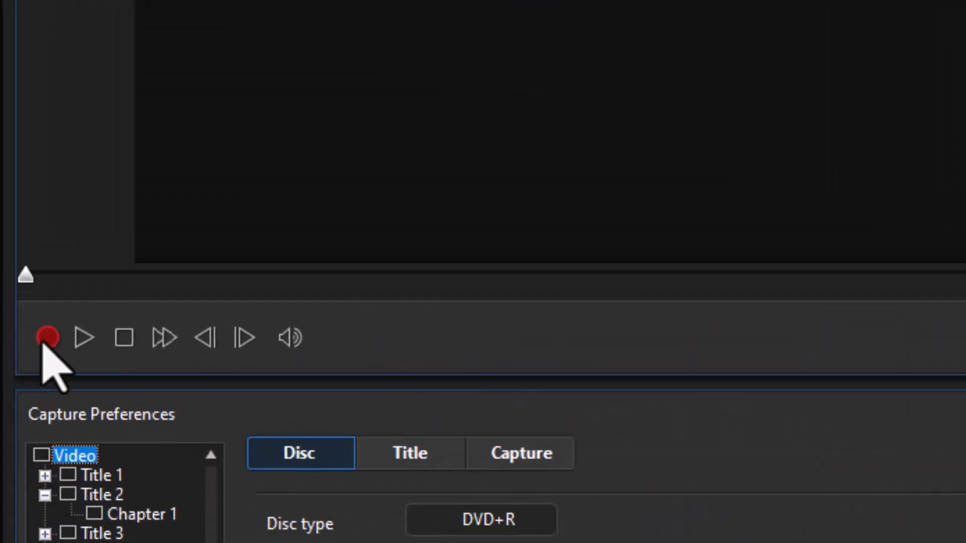
mouse_move(44, 336)
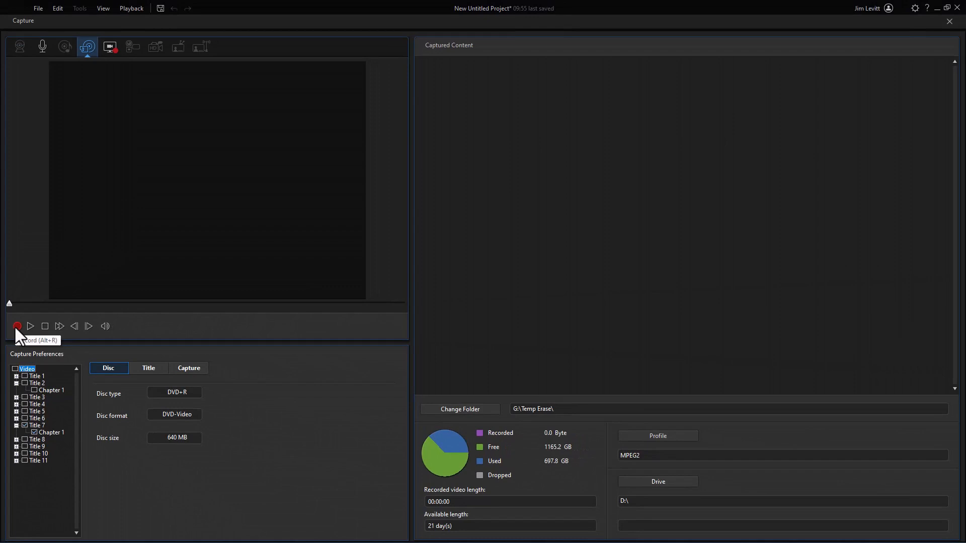
click(17, 327)
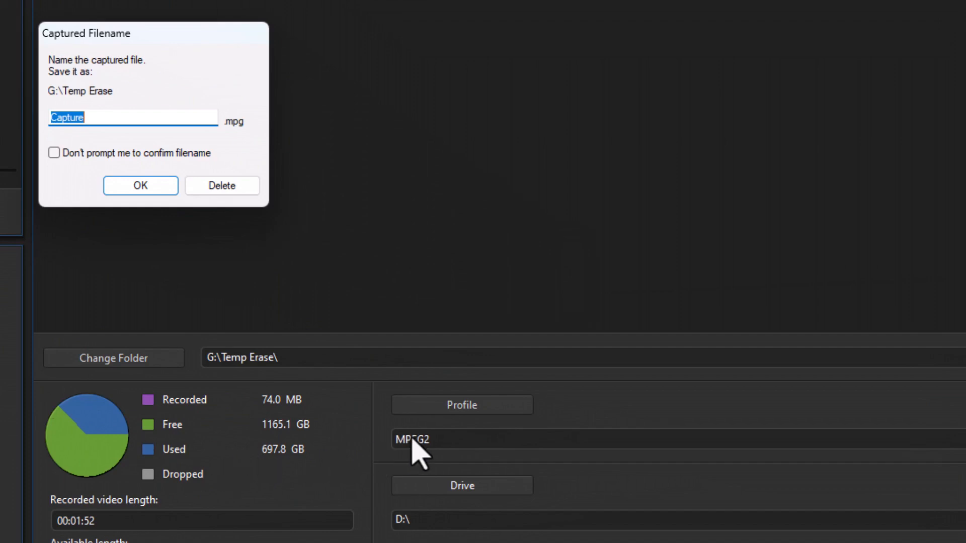
mouse_move(108, 117)
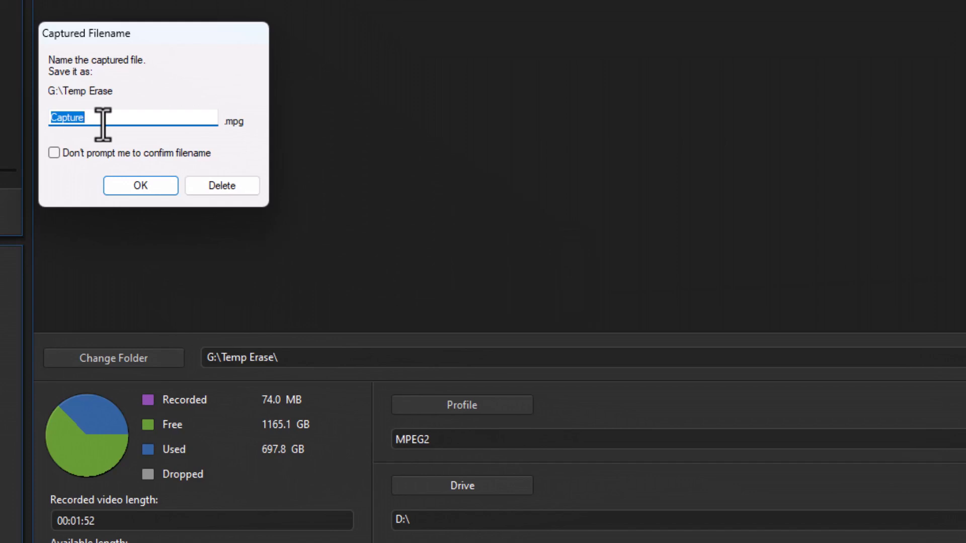
Name the captured file test2.mpg and return from capture to editing
text(test2)
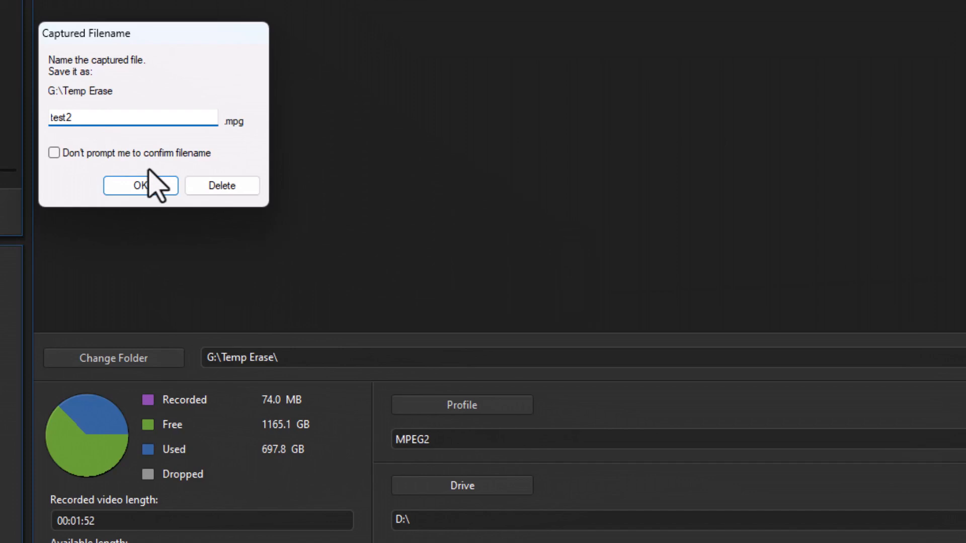
click(140, 186)
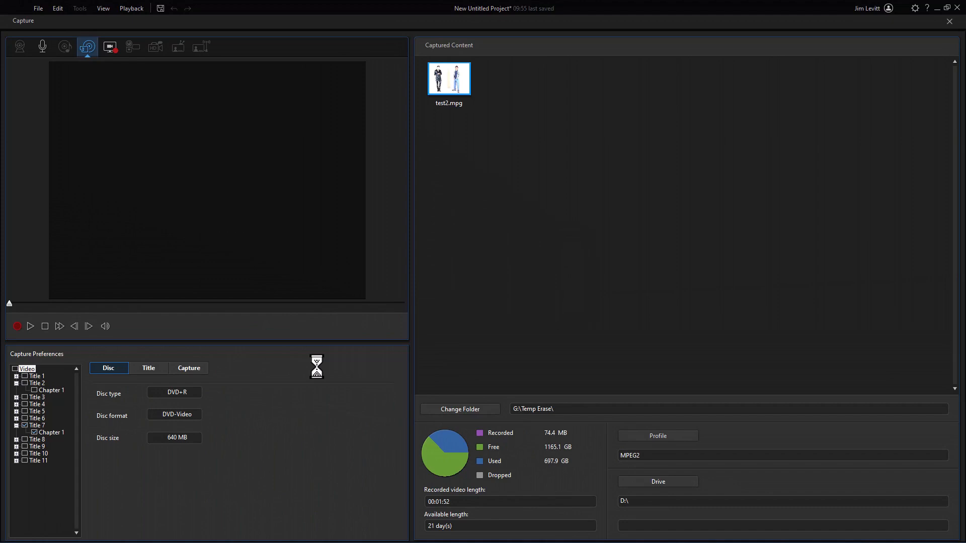
mouse_move(443, 111)
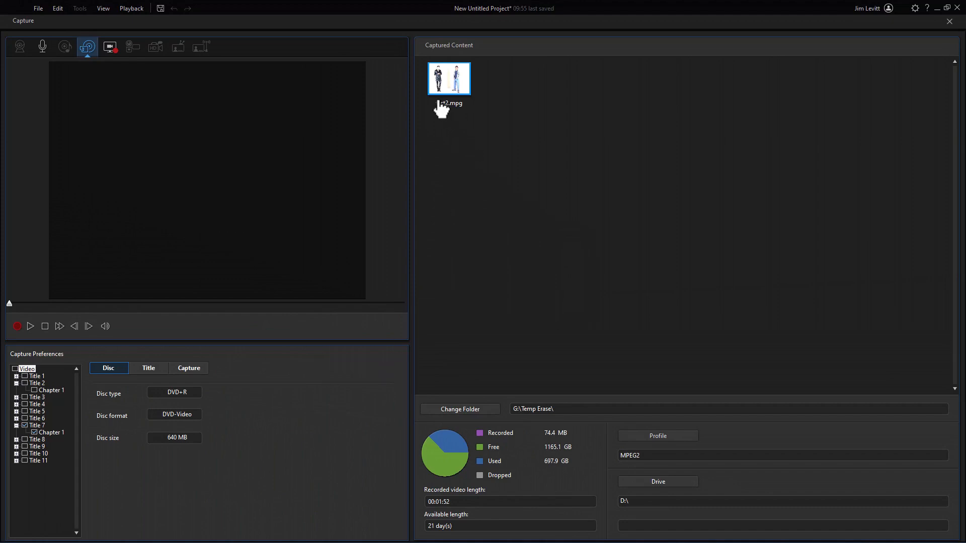
mouse_move(459, 93)
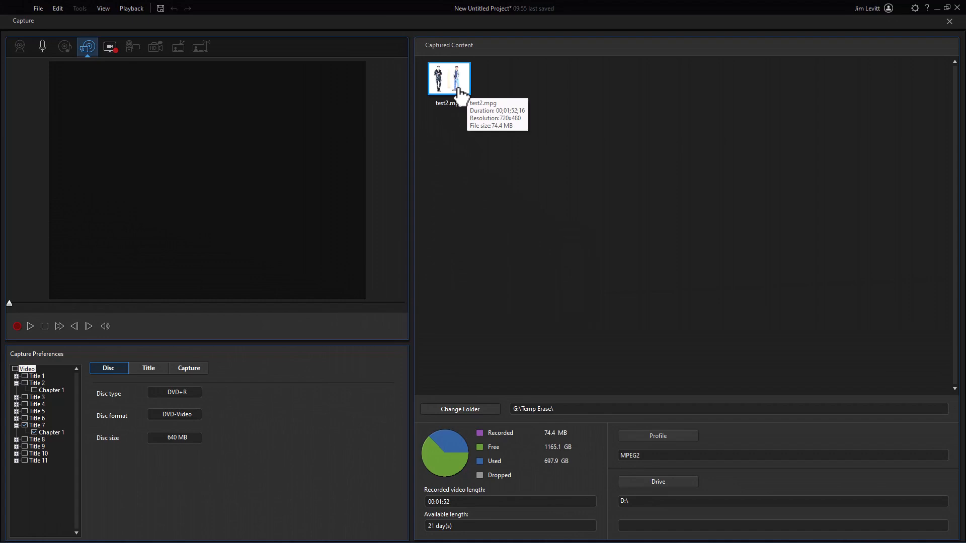
mouse_move(467, 153)
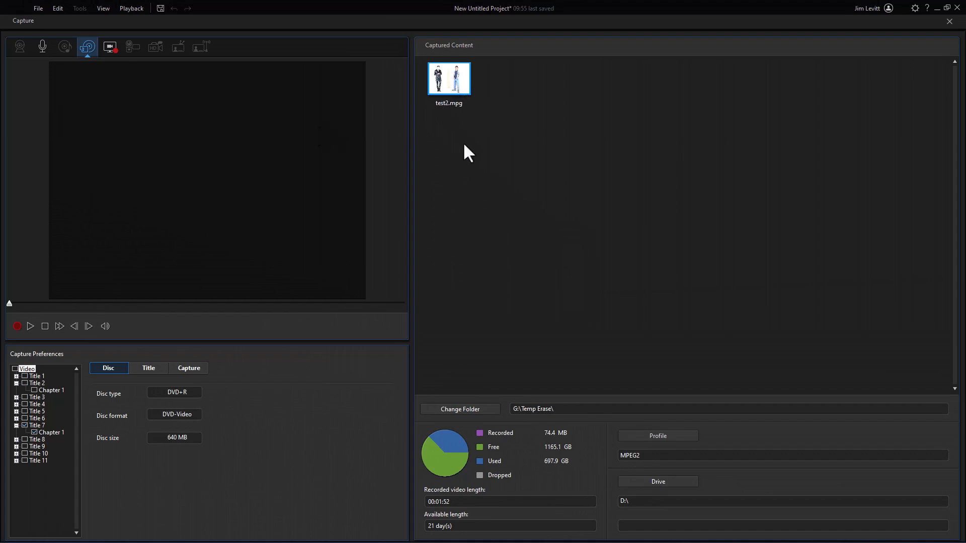
click(949, 20)
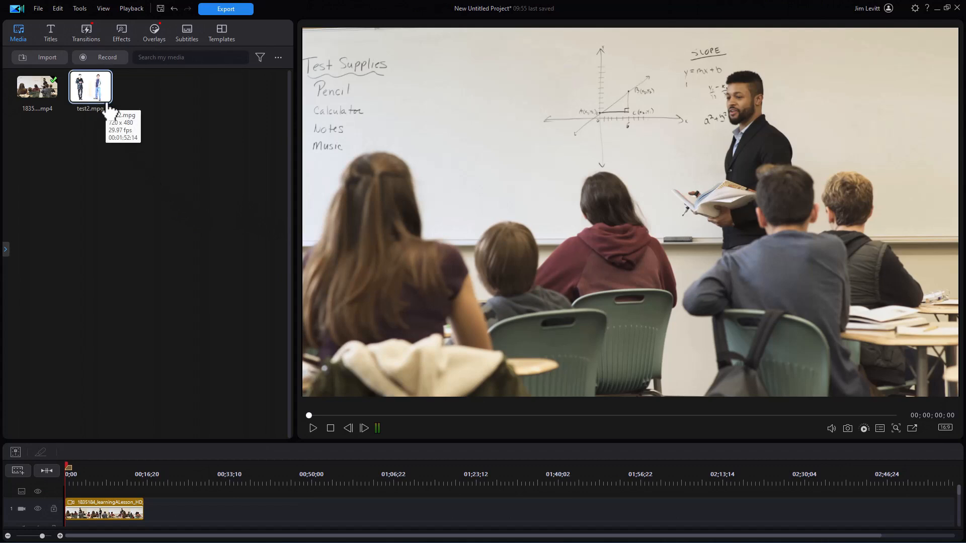
mouse_move(106, 118)
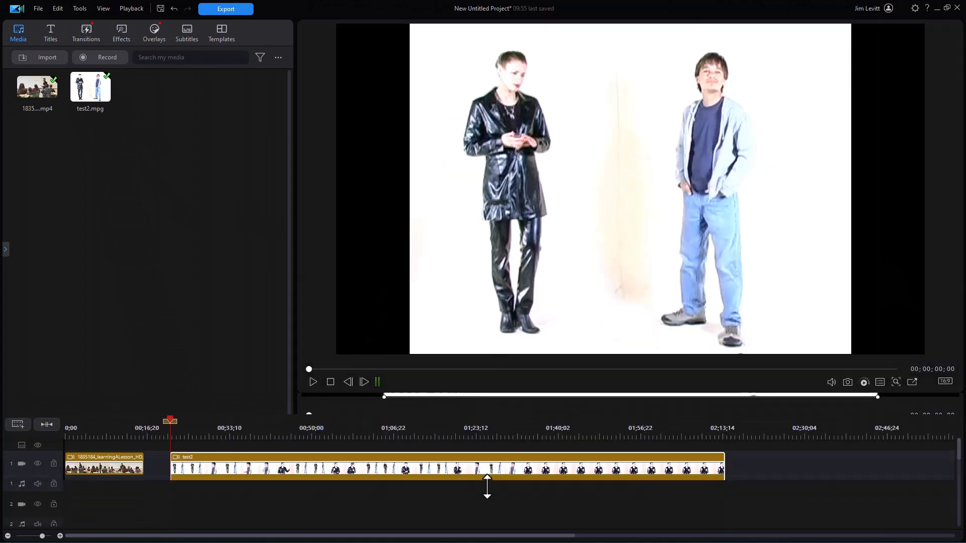
Preview test2.mpg on the timeline after the classroom clip, then stop playback
click(432, 467)
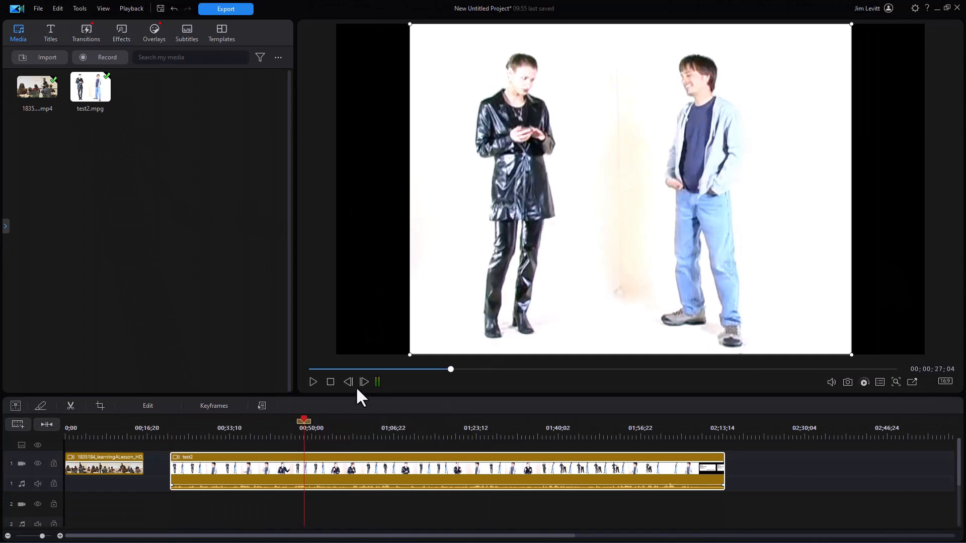
click(312, 383)
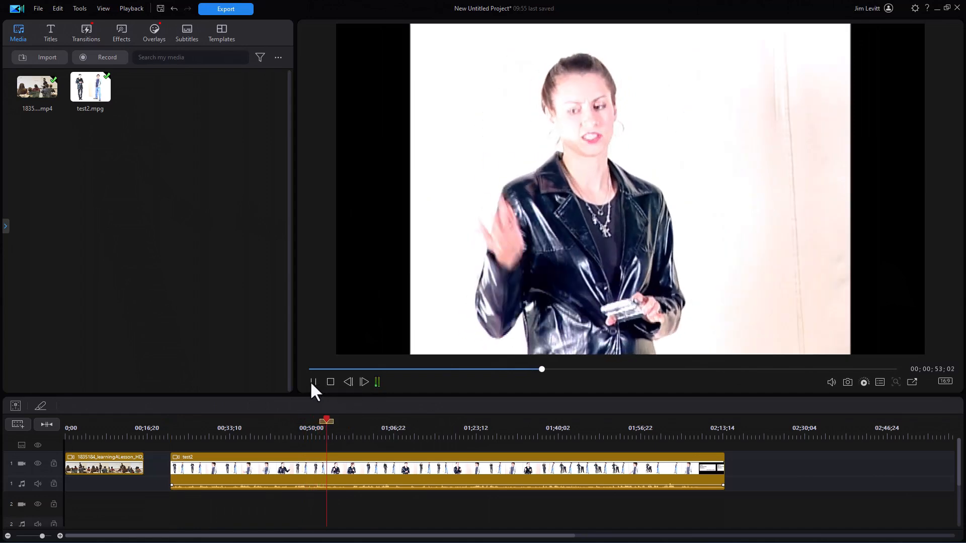
click(330, 382)
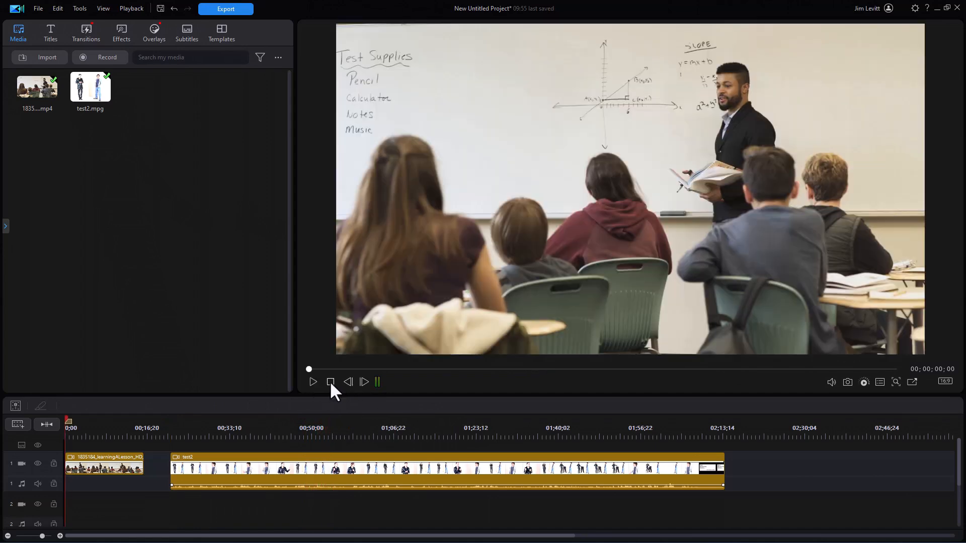
mouse_move(344, 378)
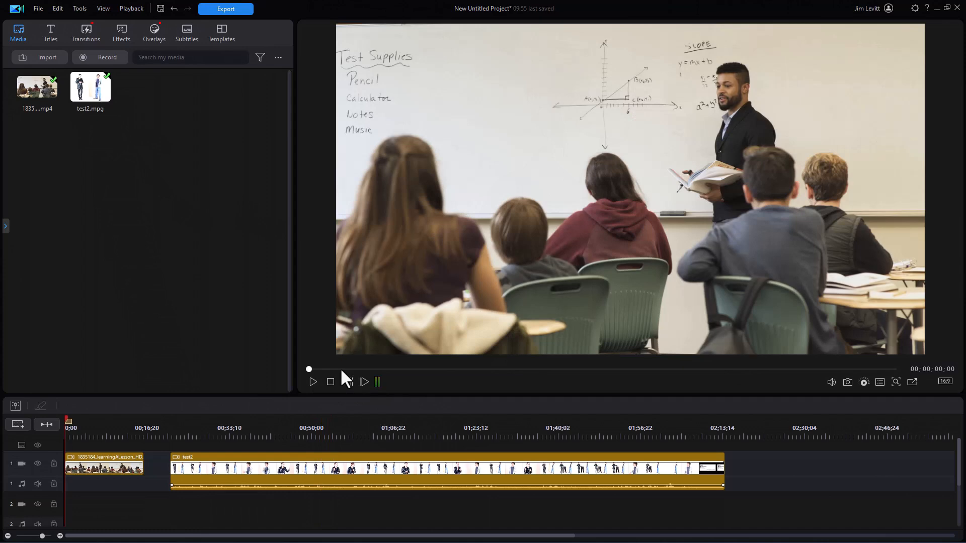